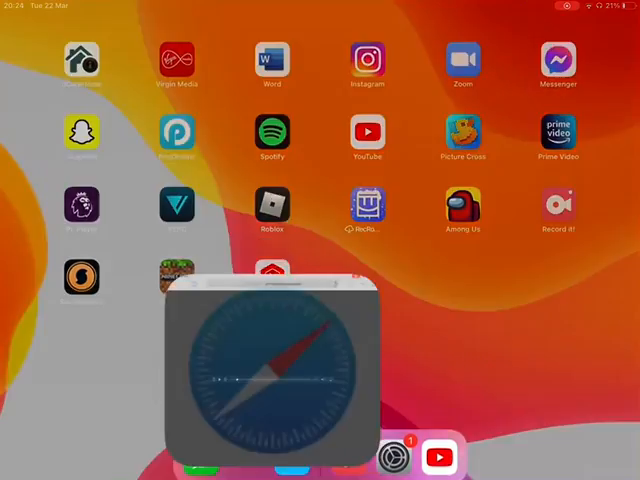
- Launch Safari from the home screen, resuming the aircheckdownloads.com audio playback
click(272, 370)
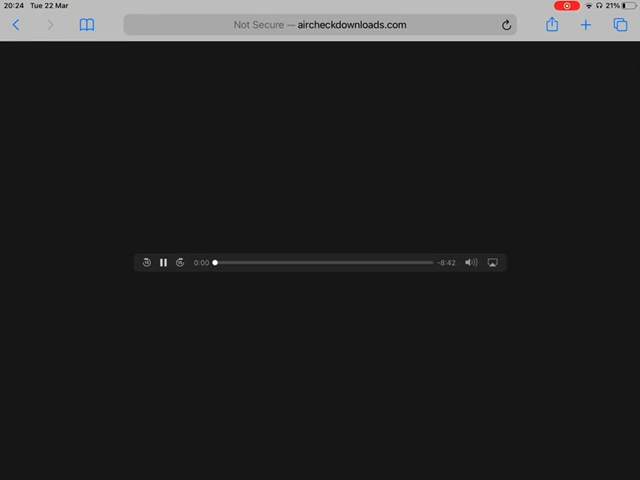